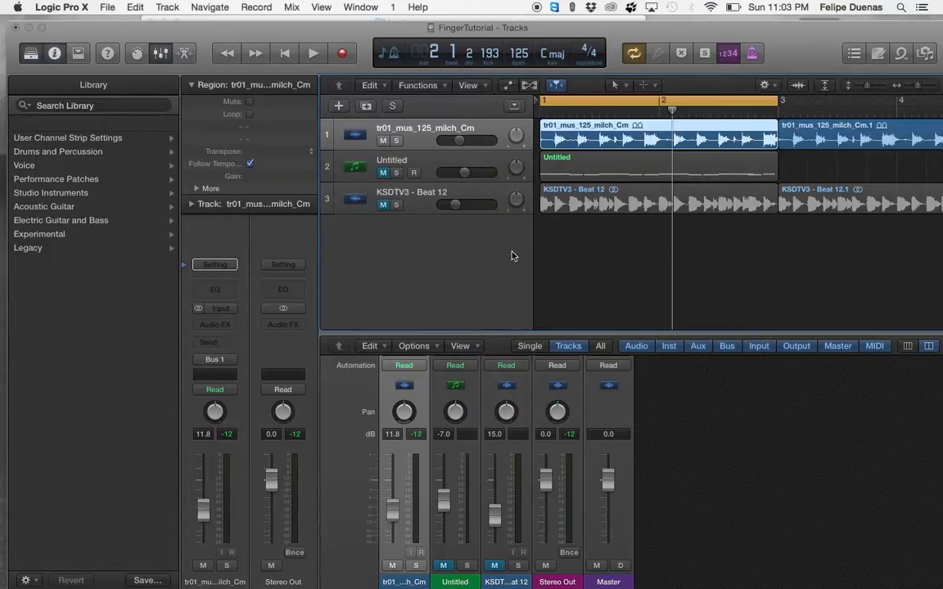
Add a Reaktor 5 software instrument track and load TheFinger.rkplr from the Player list
click(338, 105)
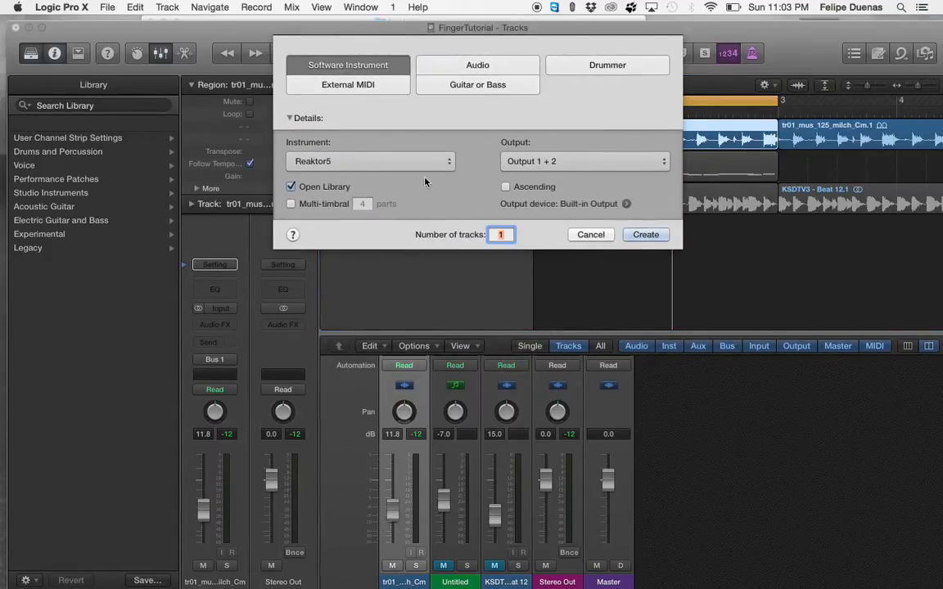
mouse_move(423, 171)
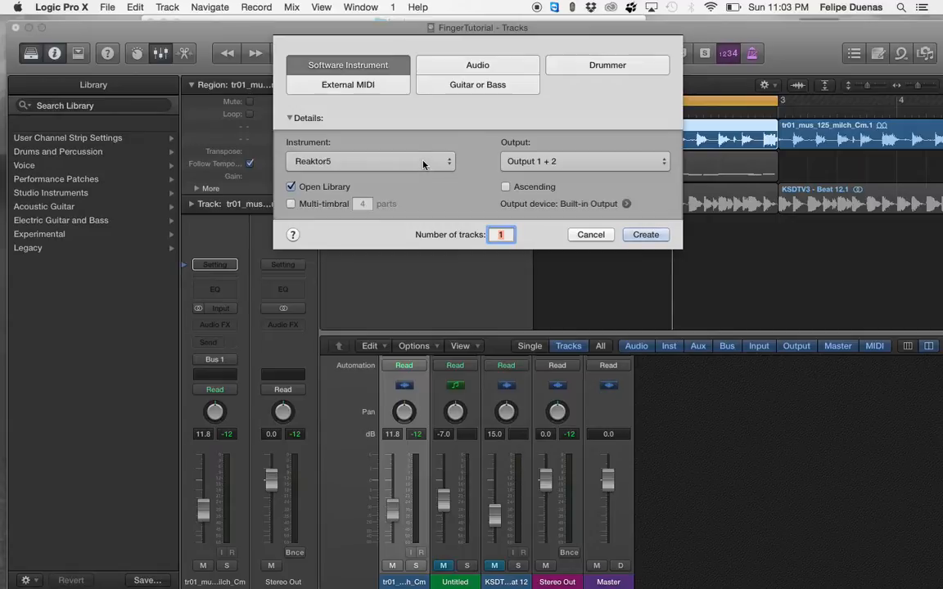
mouse_move(596, 215)
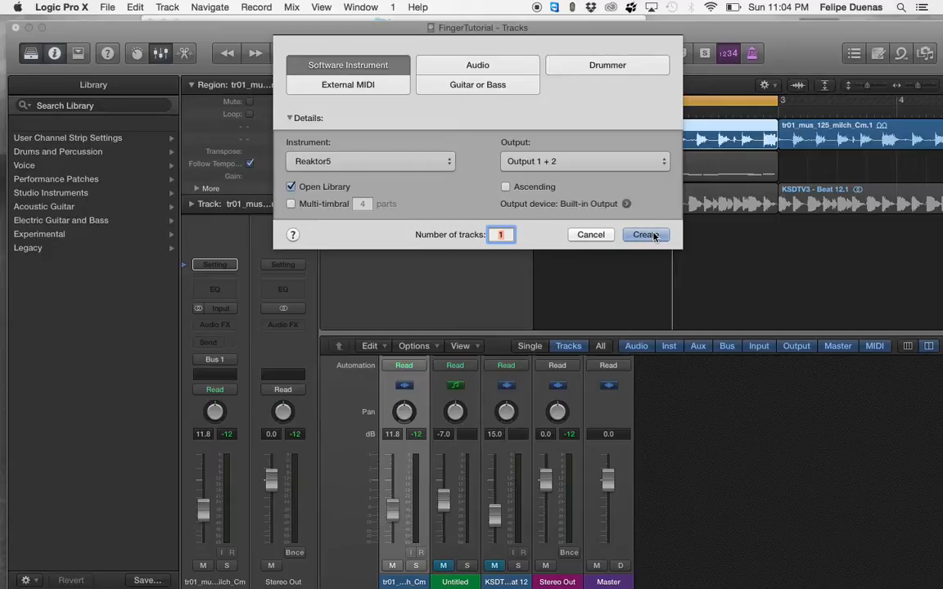
click(646, 235)
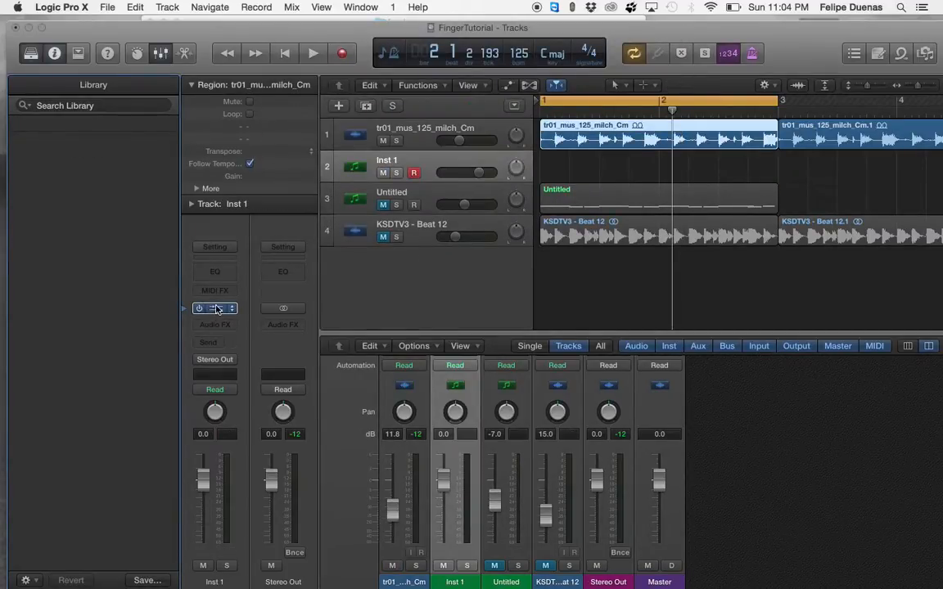
click(214, 308)
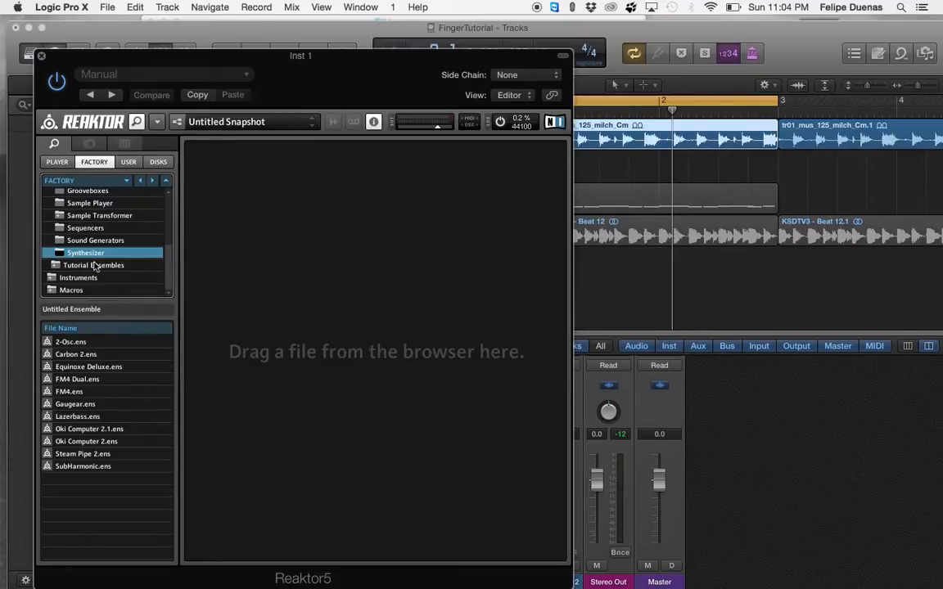
click(57, 161)
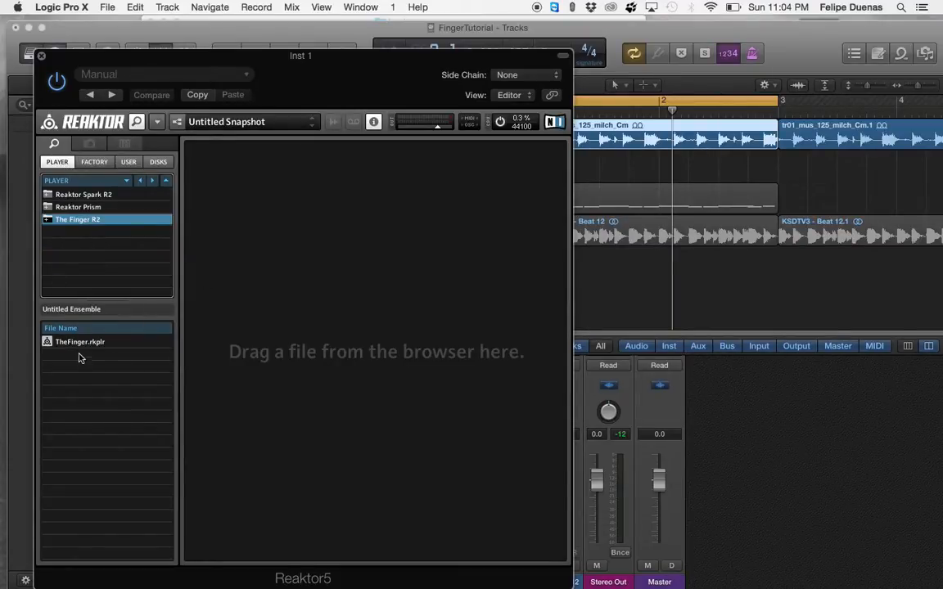
double_click(80, 342)
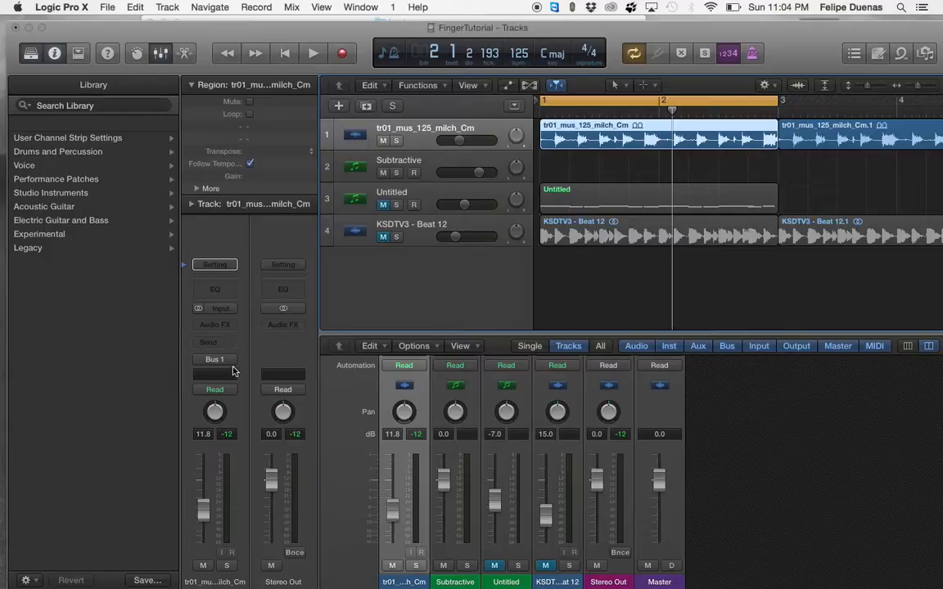
Route the tr01_mus_125_milch_Cm track's output to Bus 1, deleting the auxiliary channels anyway
click(215, 359)
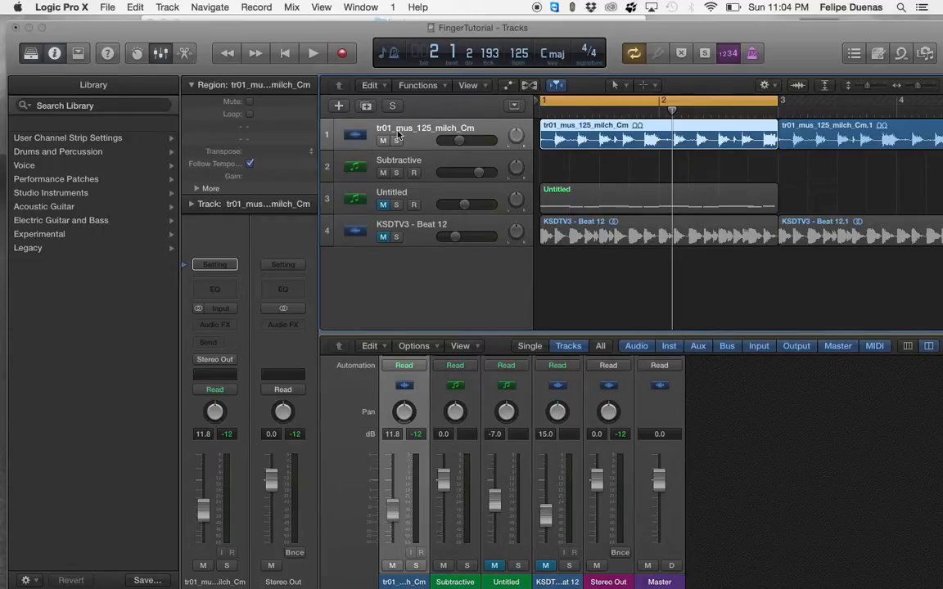
mouse_move(425, 128)
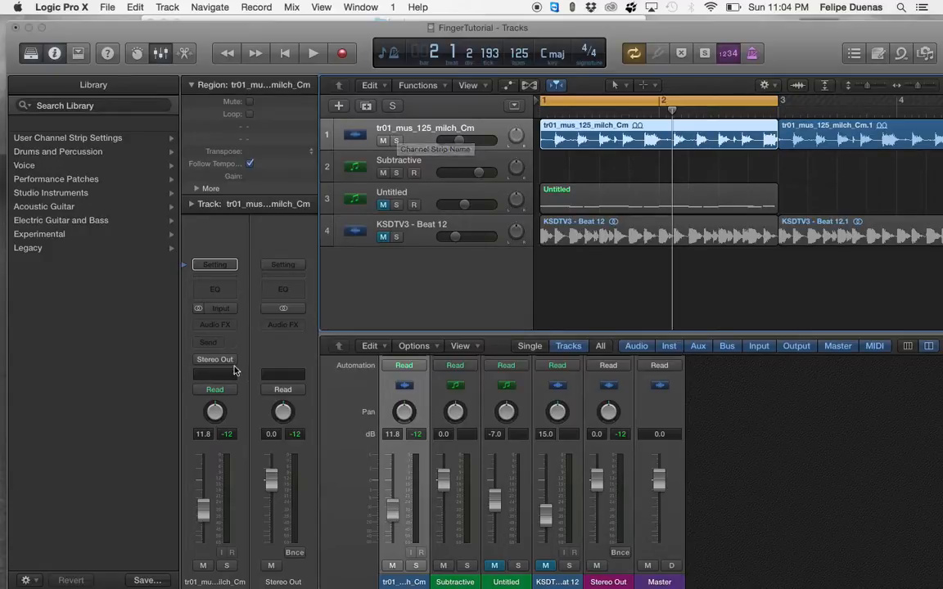
click(215, 359)
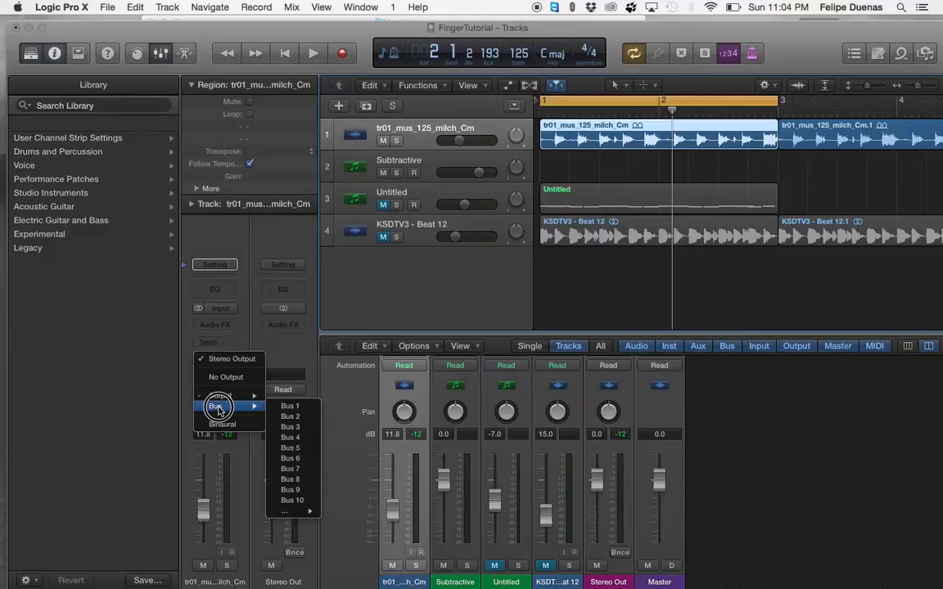
mouse_move(252, 395)
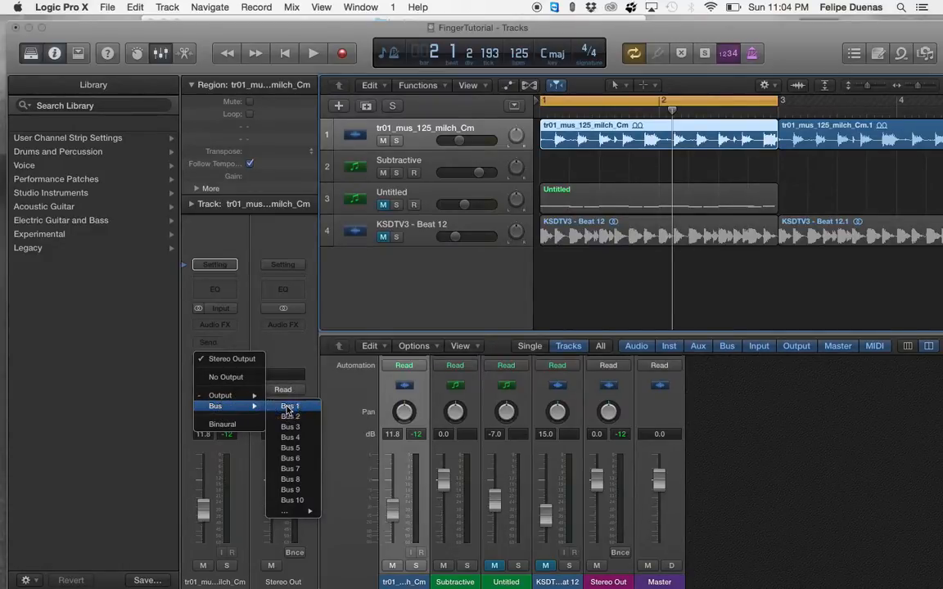
click(290, 406)
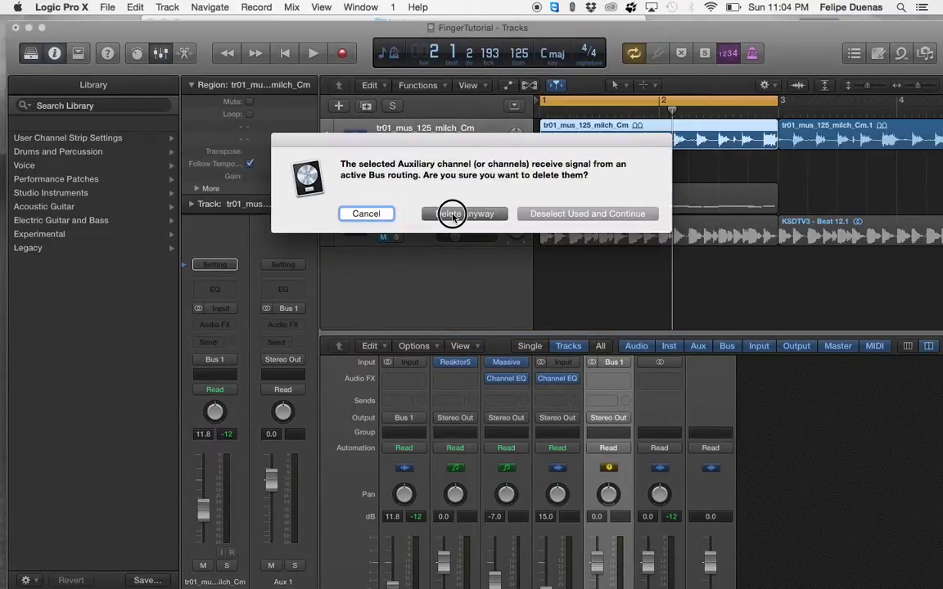
click(466, 214)
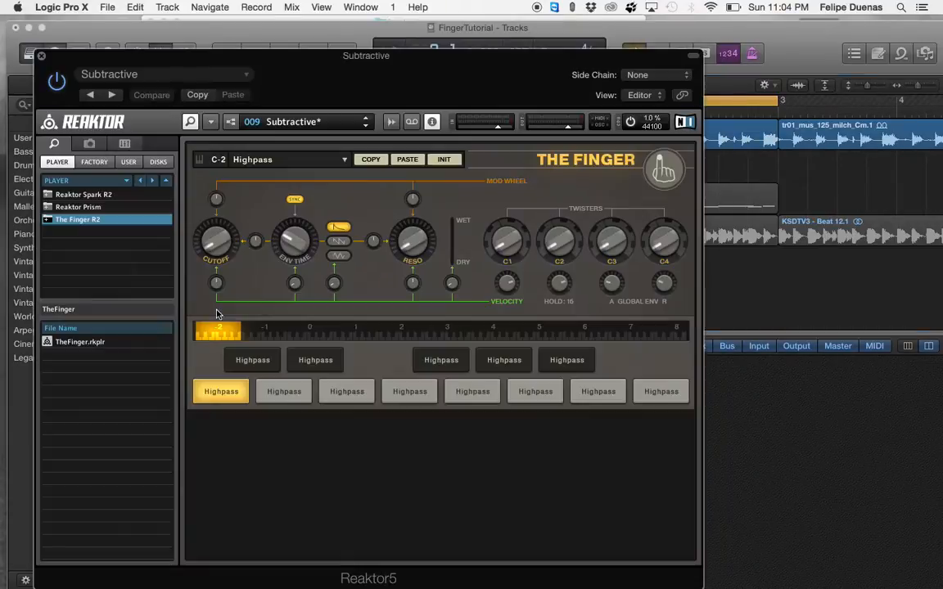
Set the Subtractive track's Reaktor side-chain source to Bus 1
click(655, 75)
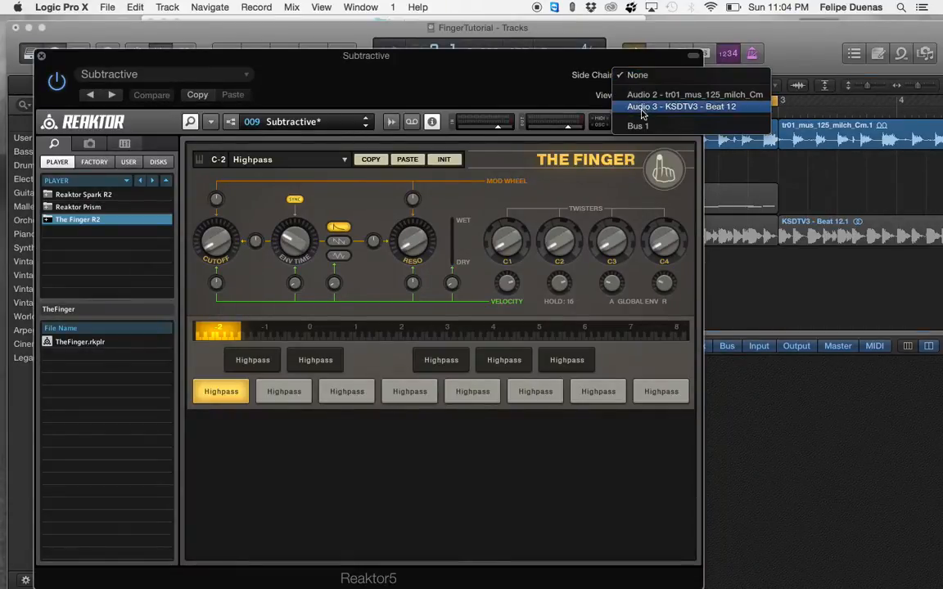
mouse_move(637, 126)
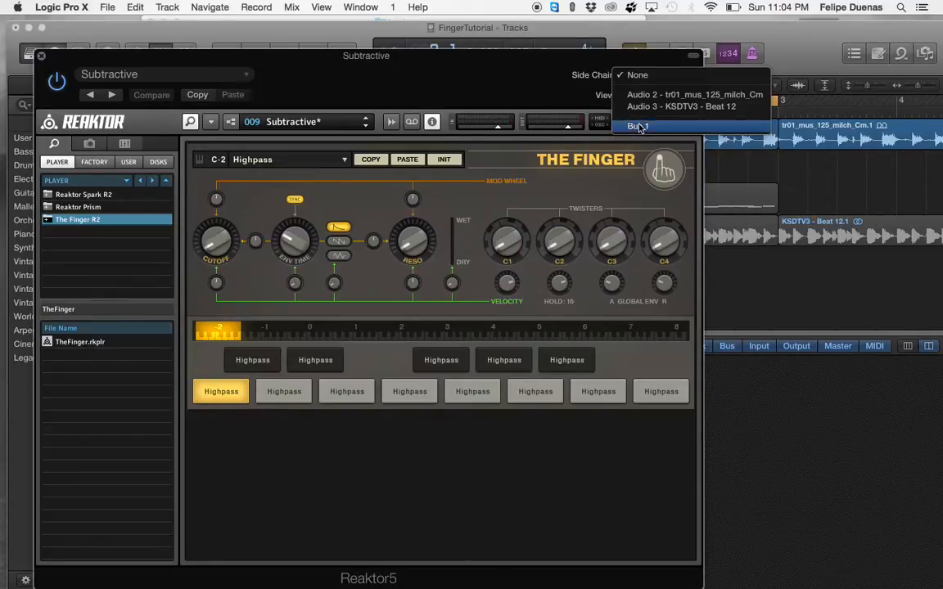
click(637, 126)
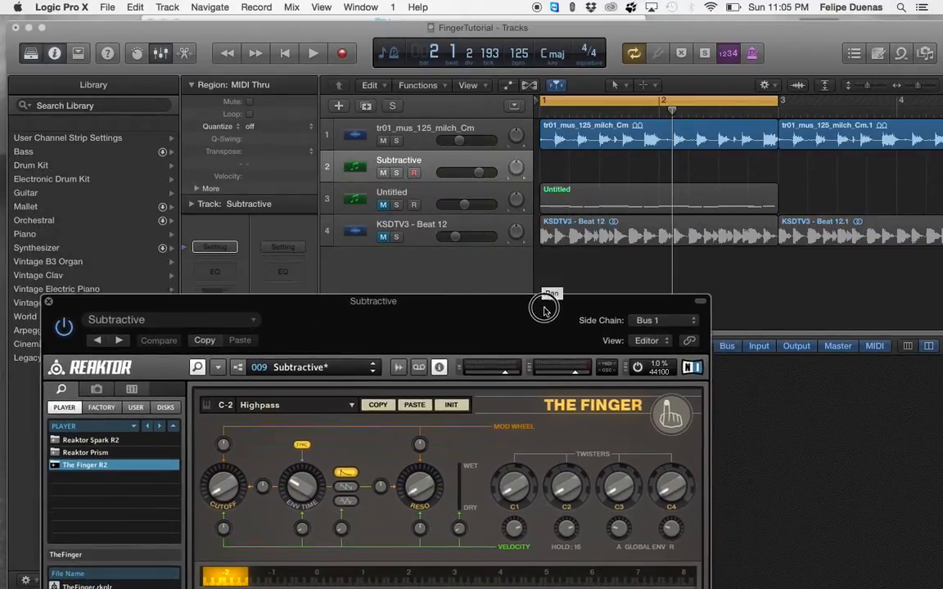
click(313, 52)
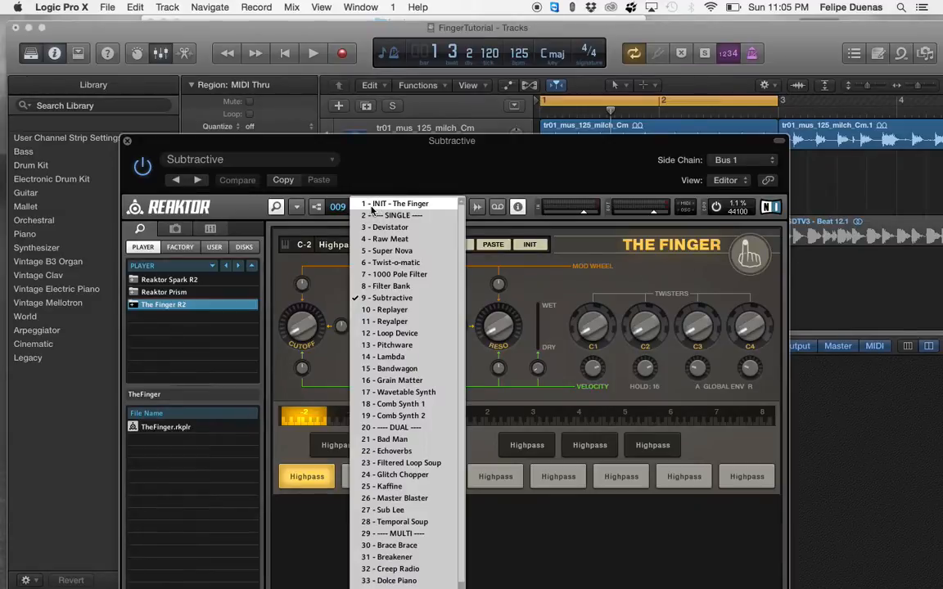
Load The Finger's 3 - Devistator snapshot
click(392, 226)
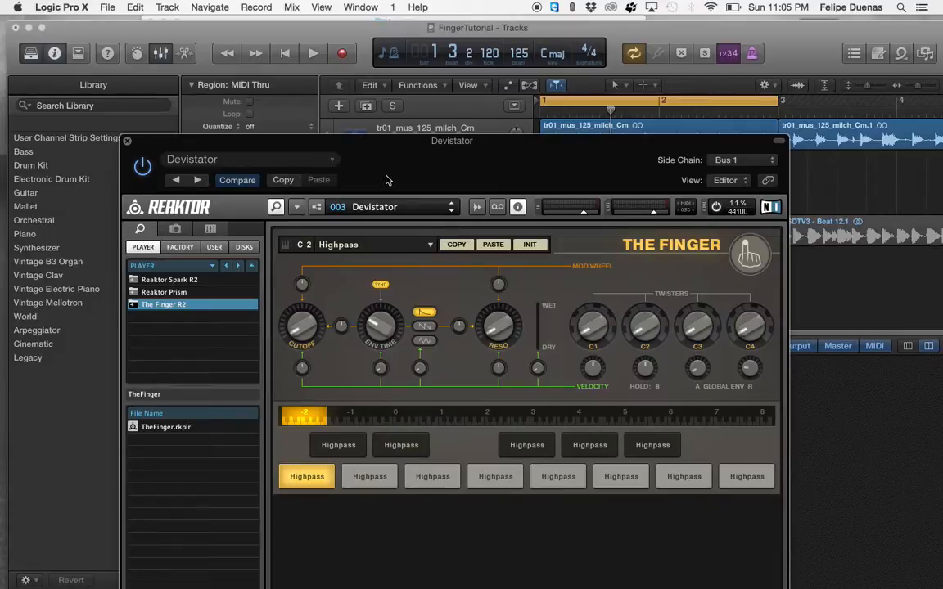
mouse_move(371, 155)
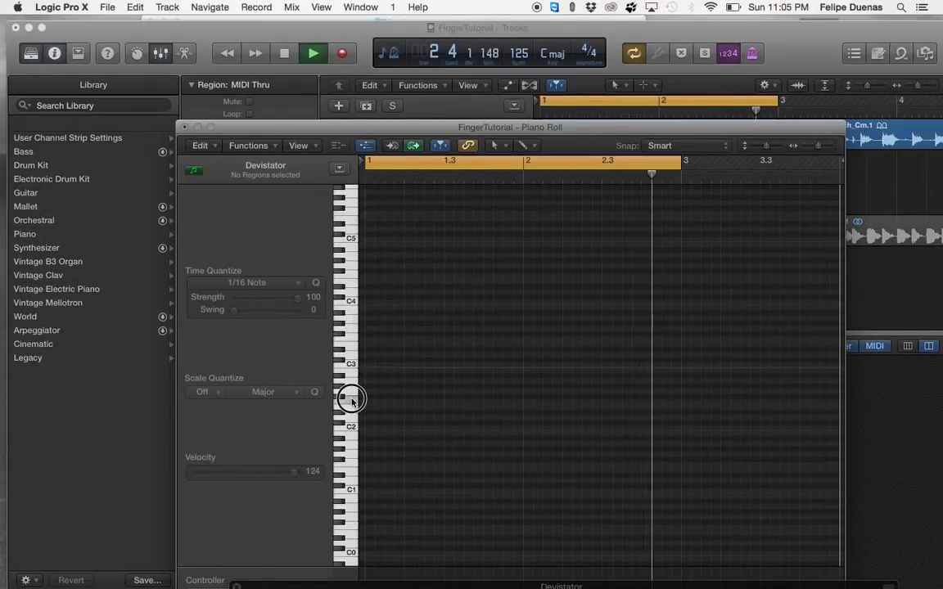
Play the Devistator instrument from the Piano Roll keyboard, then close the Piano Roll
click(313, 53)
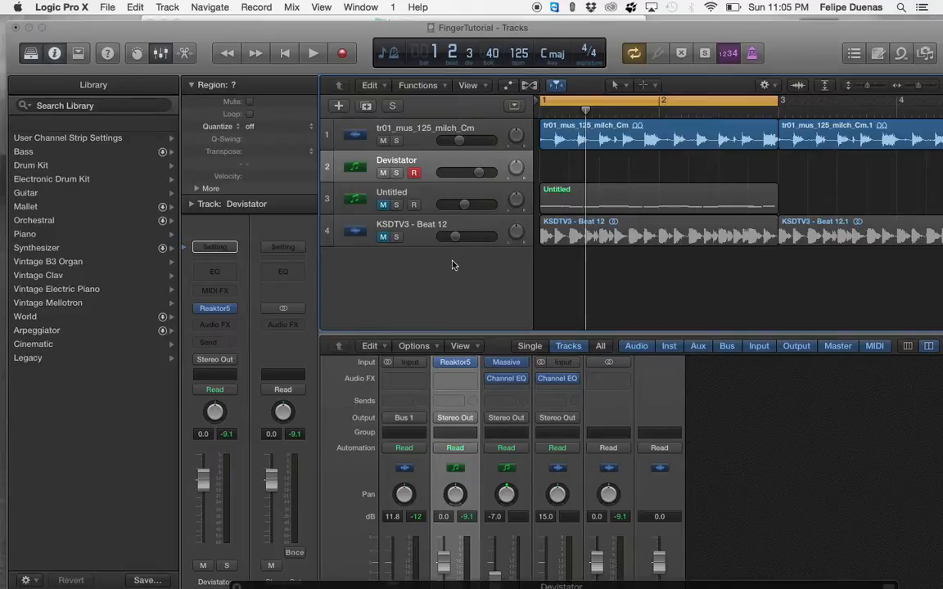
mouse_move(536, 249)
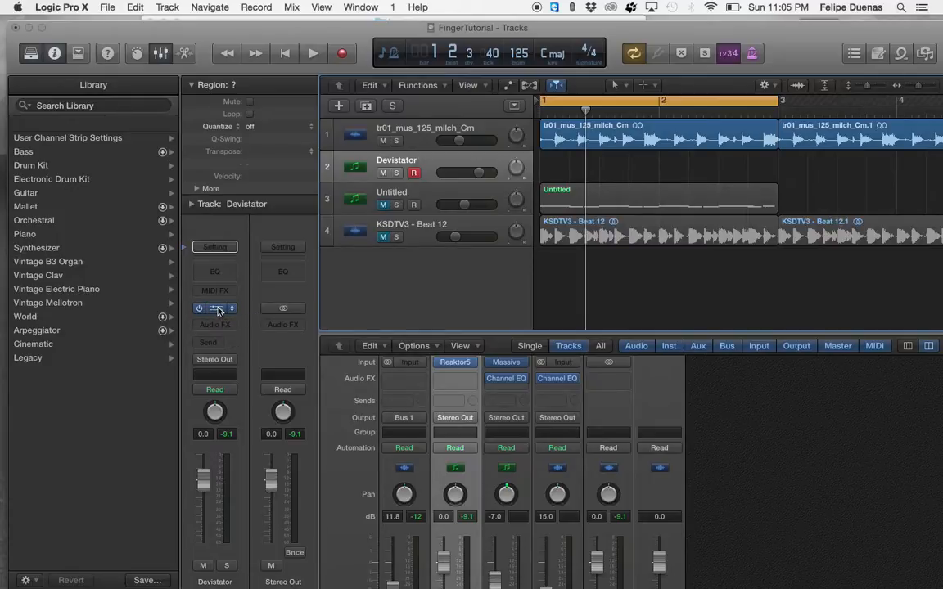
Switch The Finger to the 6 - Twist-o-matic snapshot and close the plug-in window
click(215, 308)
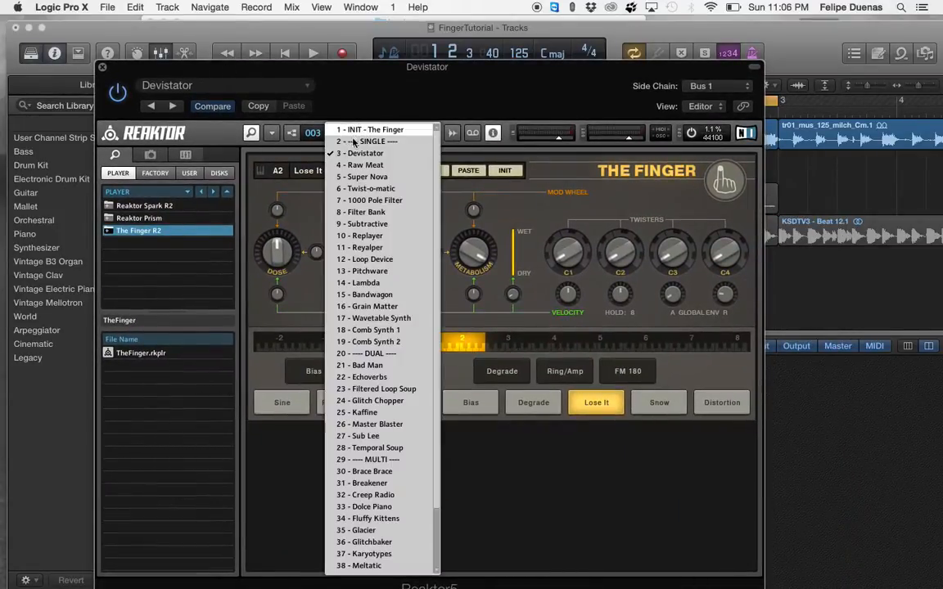
click(371, 188)
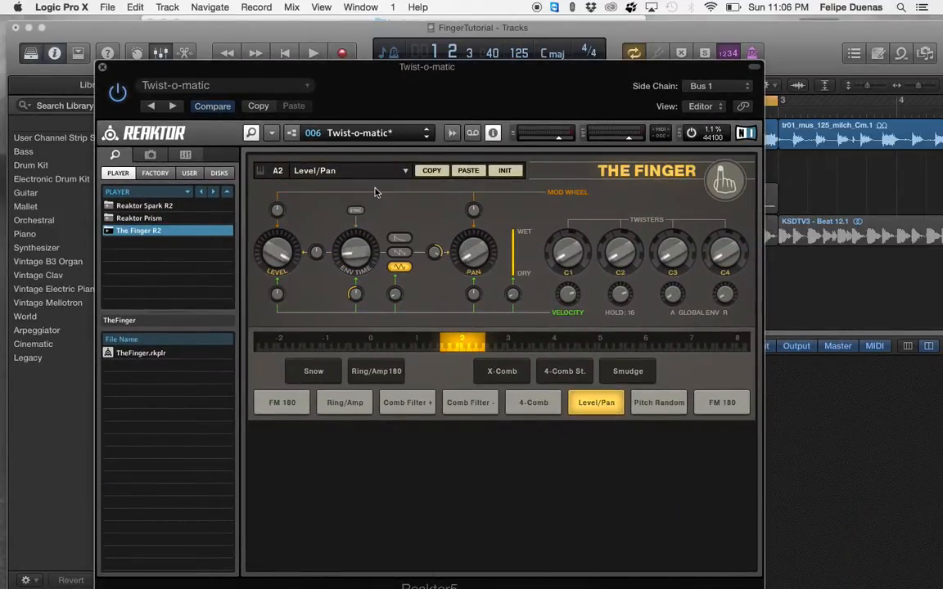
click(313, 52)
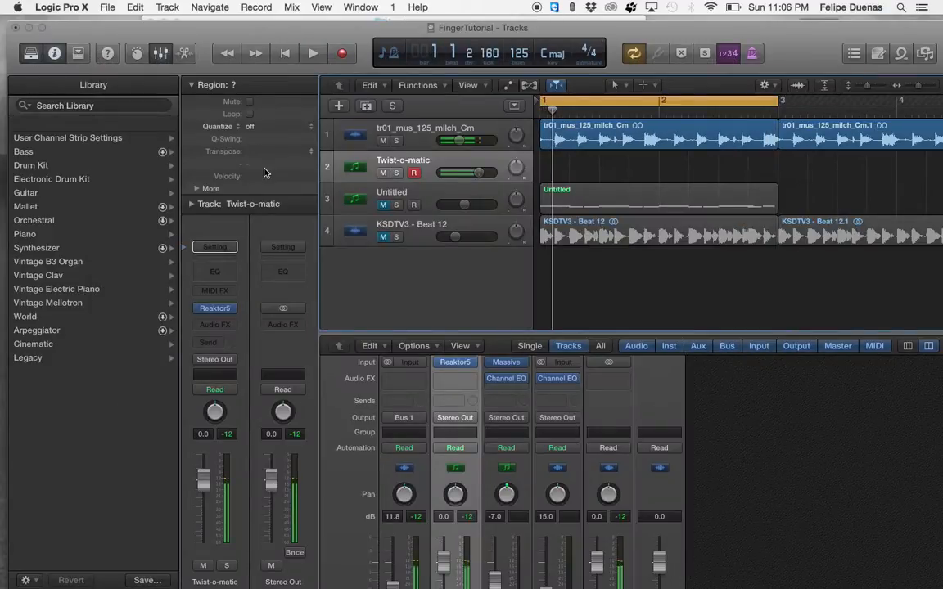
click(312, 52)
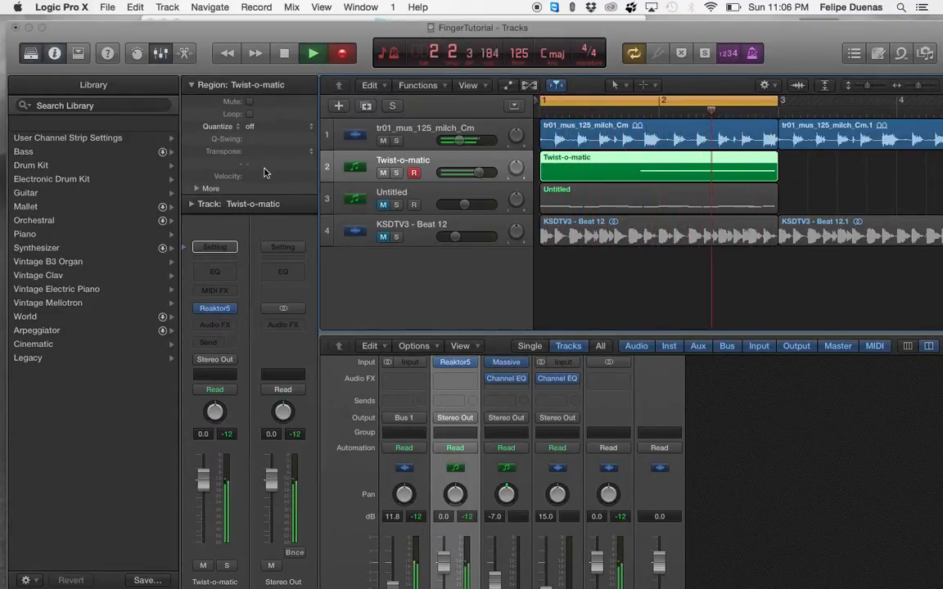
Reopen the Reaktor 5 plug-in window on the Twist-o-matic channel strip
click(311, 53)
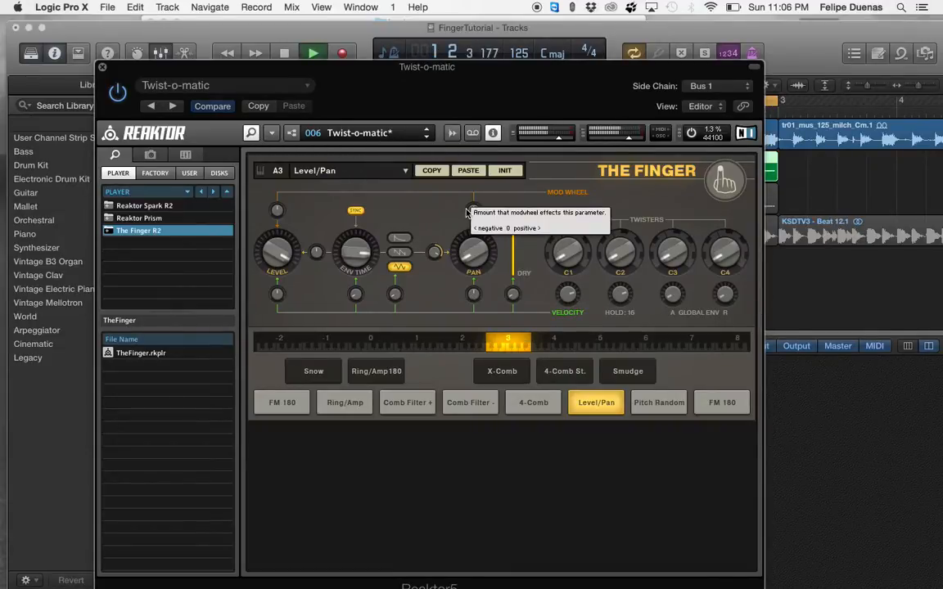
Play Twist-o-matic's Comb Filter +, 4-Comb St., Level/Pan and Ring/Amp effect keys
click(407, 402)
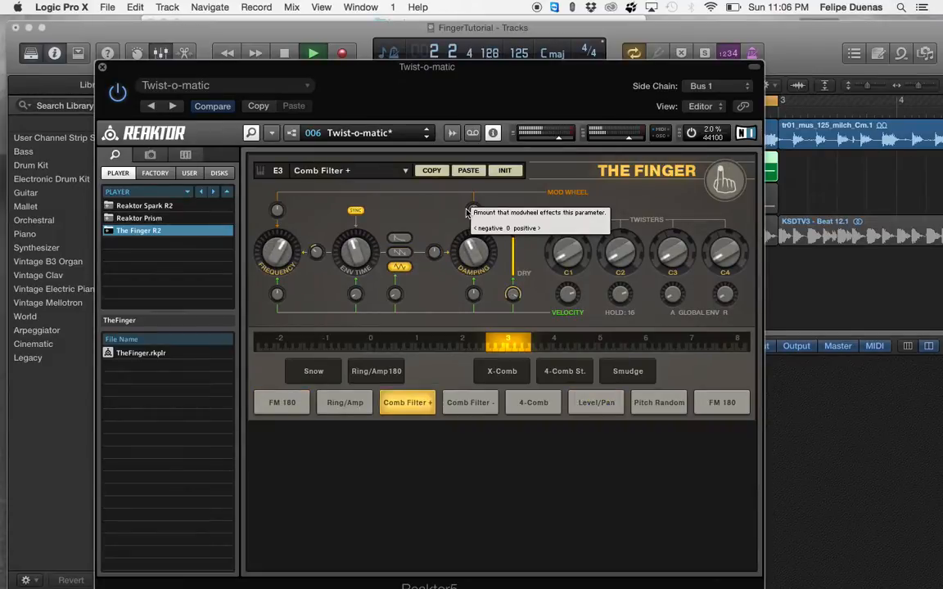
click(565, 371)
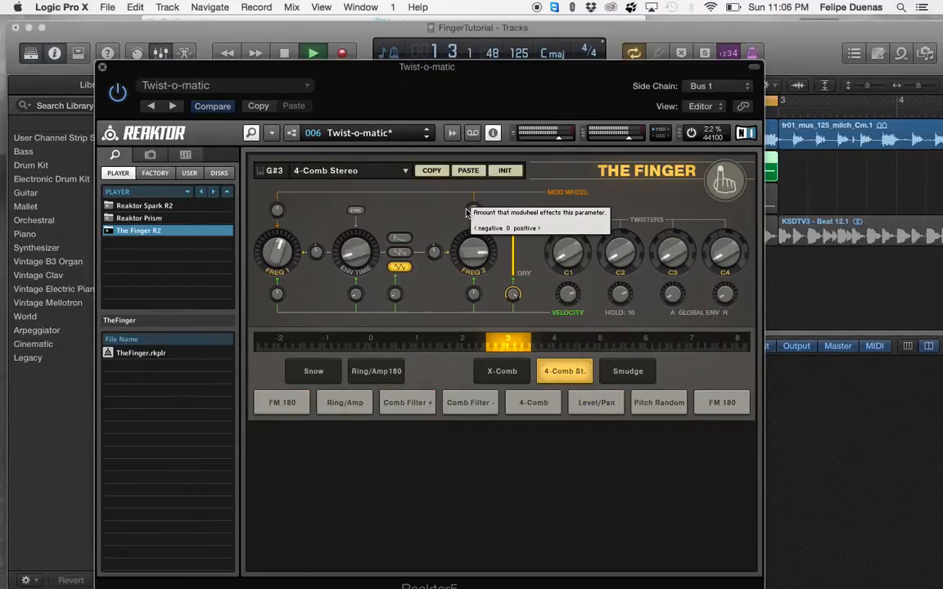
click(596, 402)
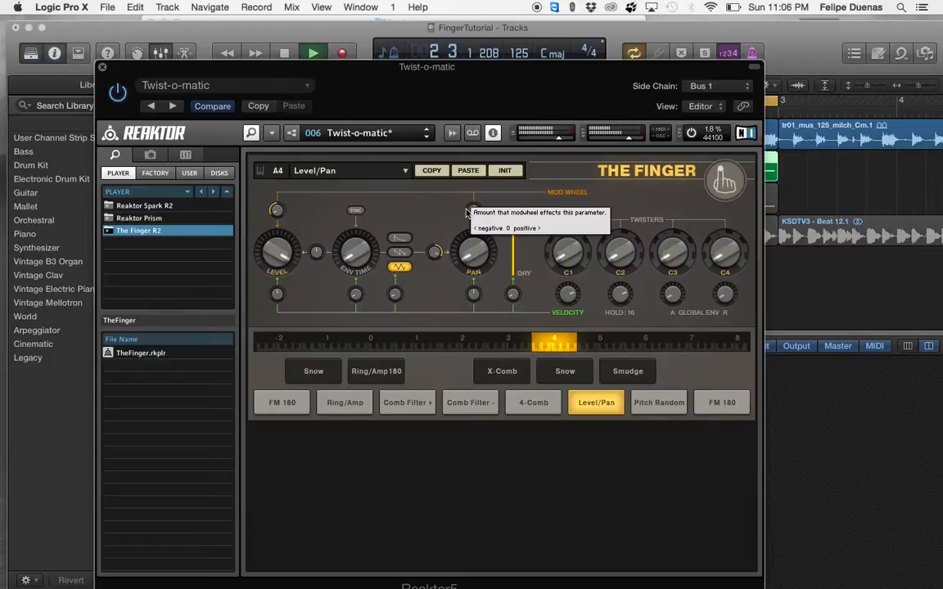
click(345, 402)
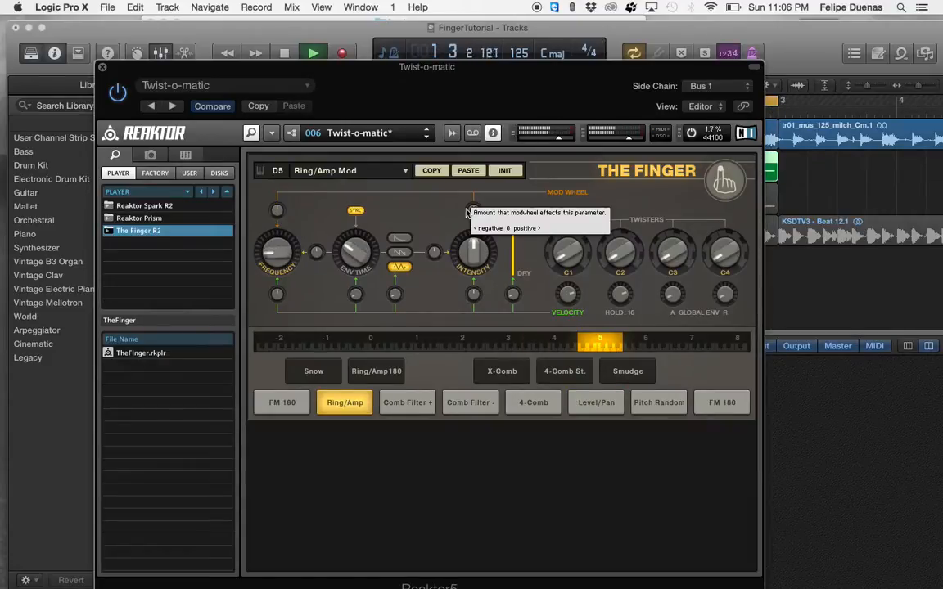
click(596, 402)
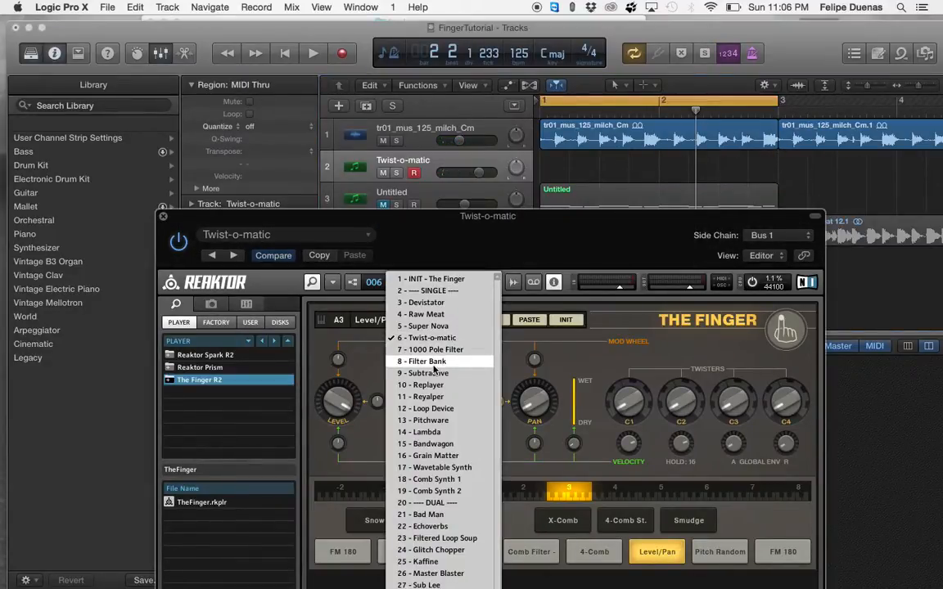
mouse_move(420, 396)
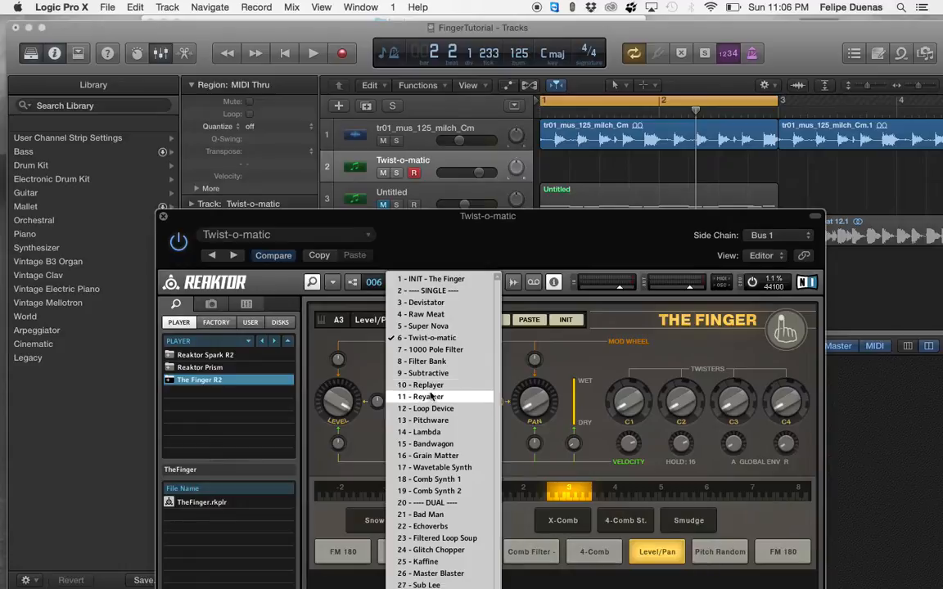
Load 10 - Replayer, audition Stretch, Reverser and Wavetable >, then advance to Reyalper
click(419, 385)
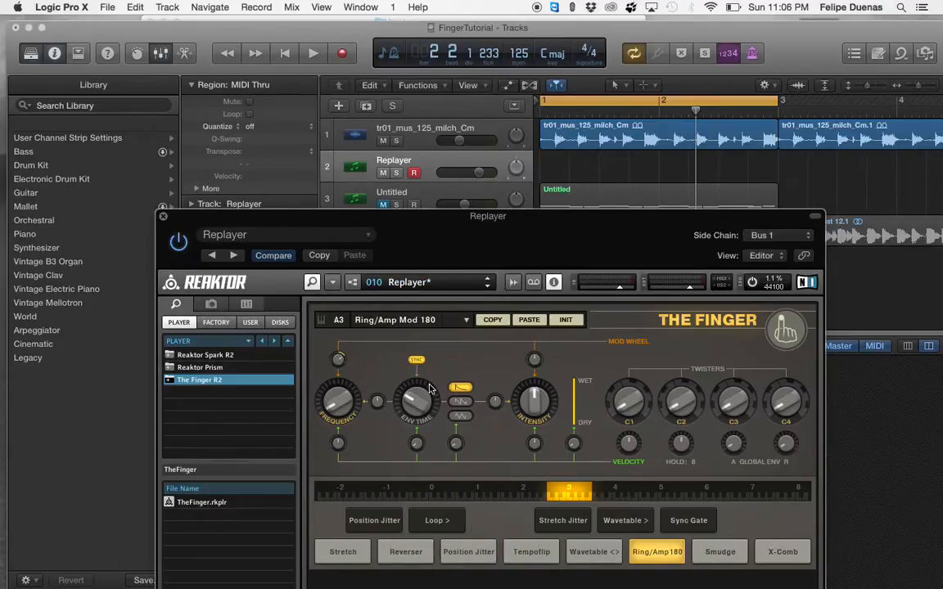
click(313, 53)
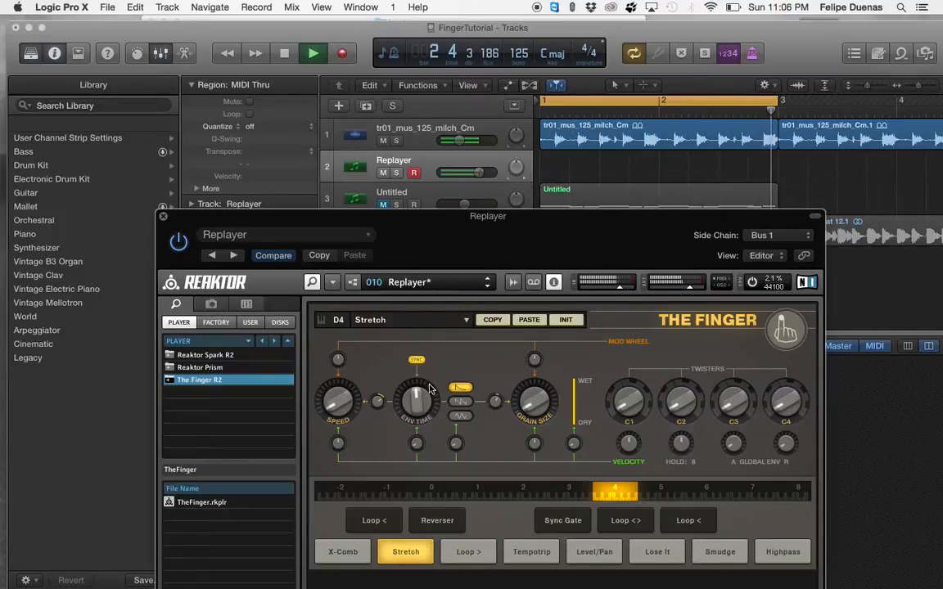
click(405, 551)
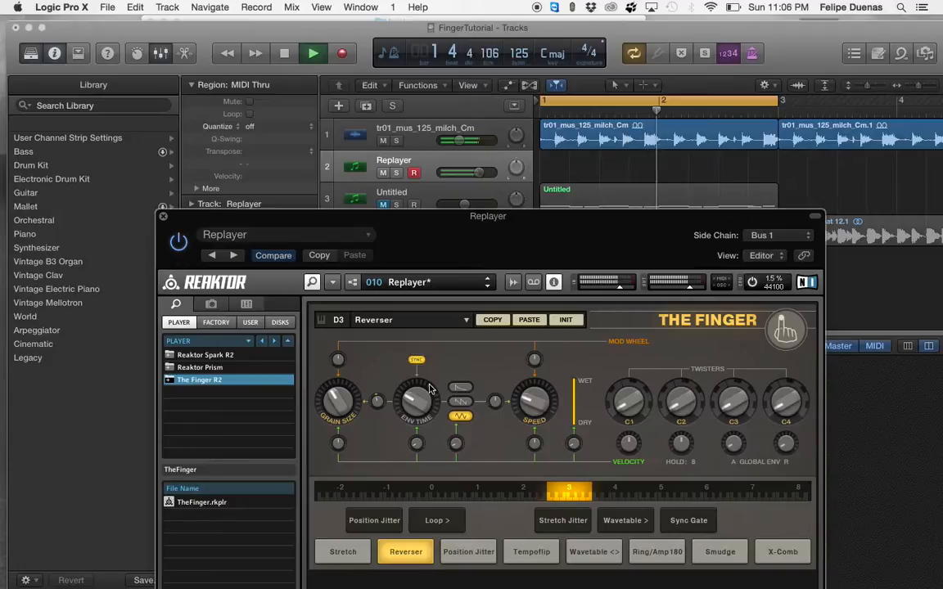
click(624, 520)
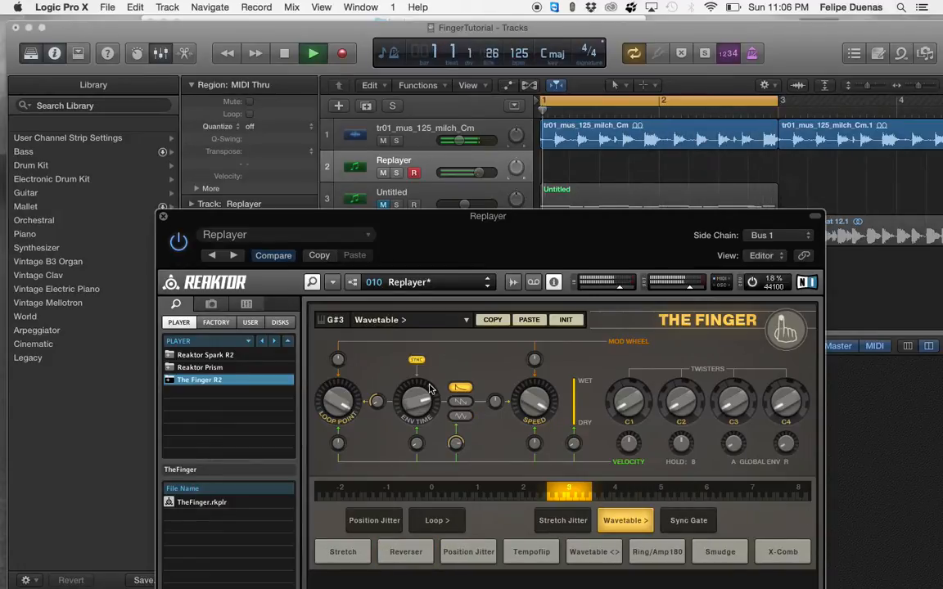
click(562, 520)
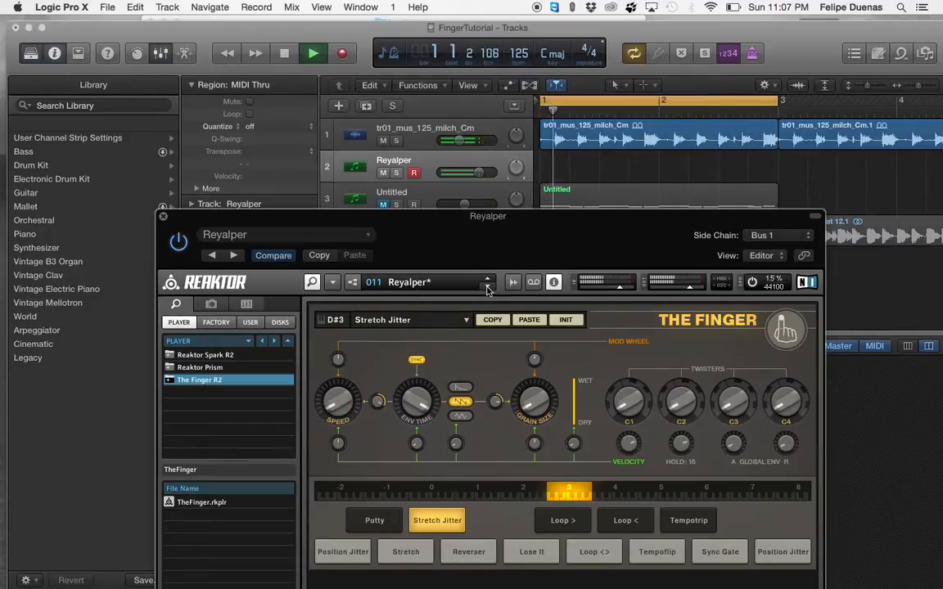
Advance to the Loop Device snapshot and play its Loop > and Wavetable <> keys during playback
click(531, 552)
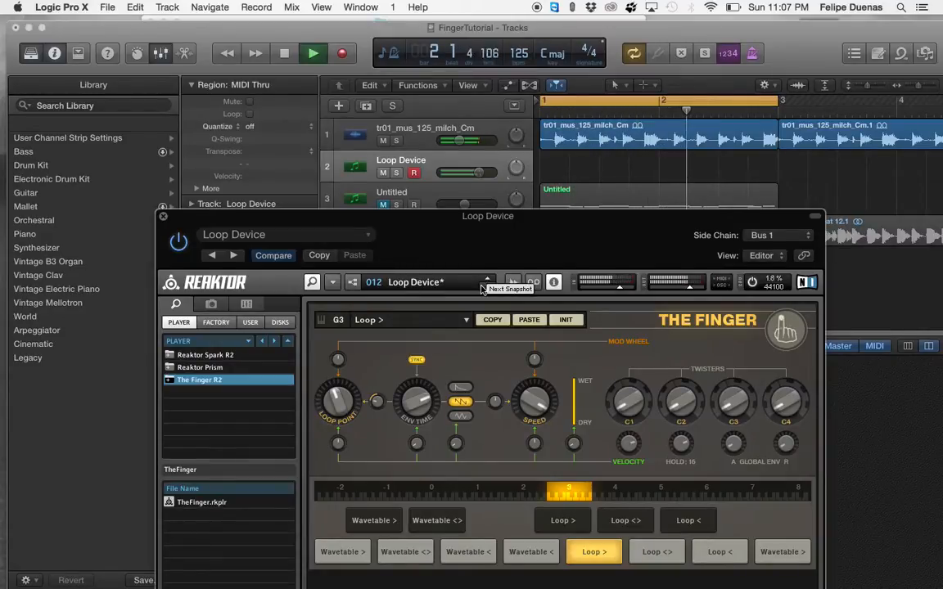
click(405, 551)
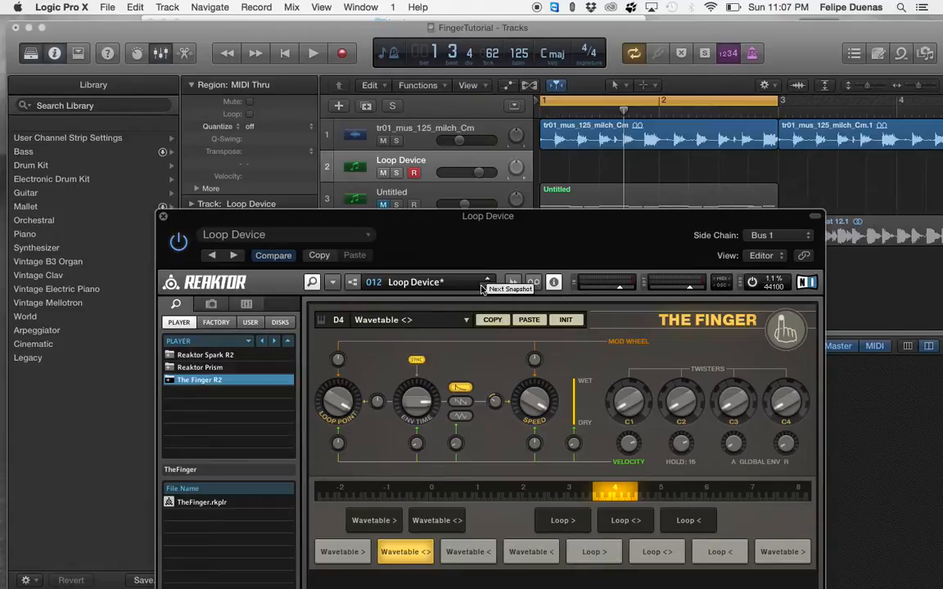
click(312, 53)
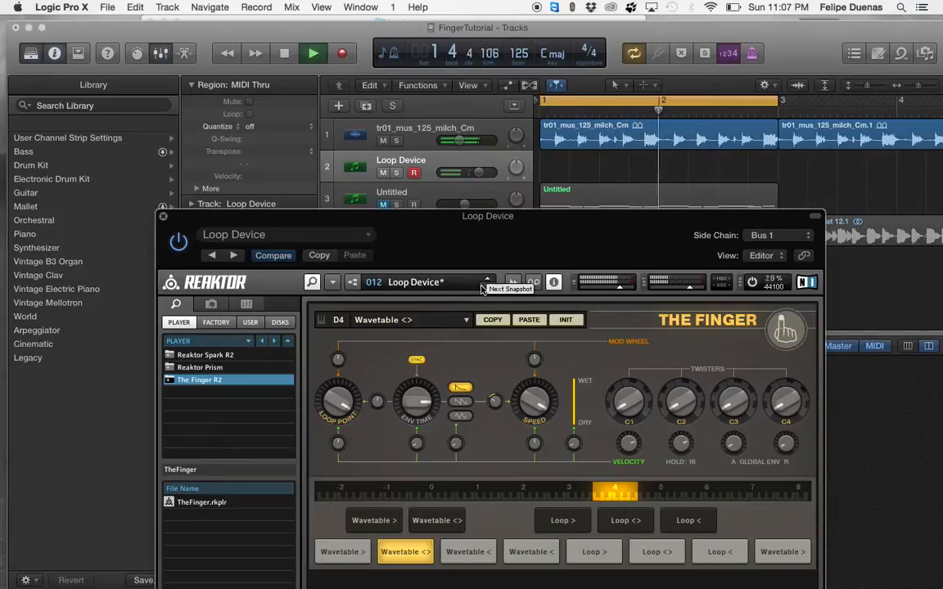
click(594, 552)
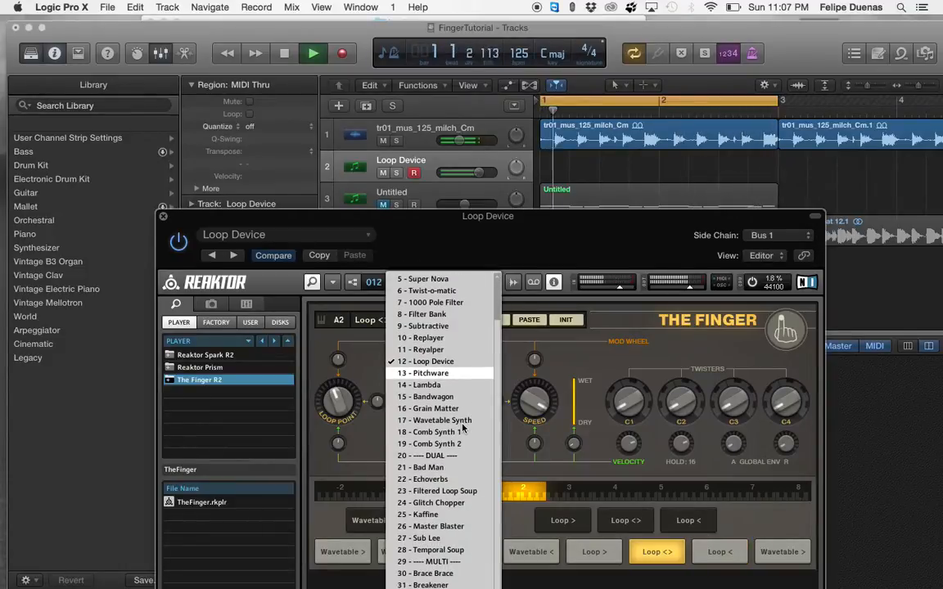
Load the 22 - Echoverbs snapshot and audition its Comb Filter -, X-Comb and 4-Comb effects
click(422, 478)
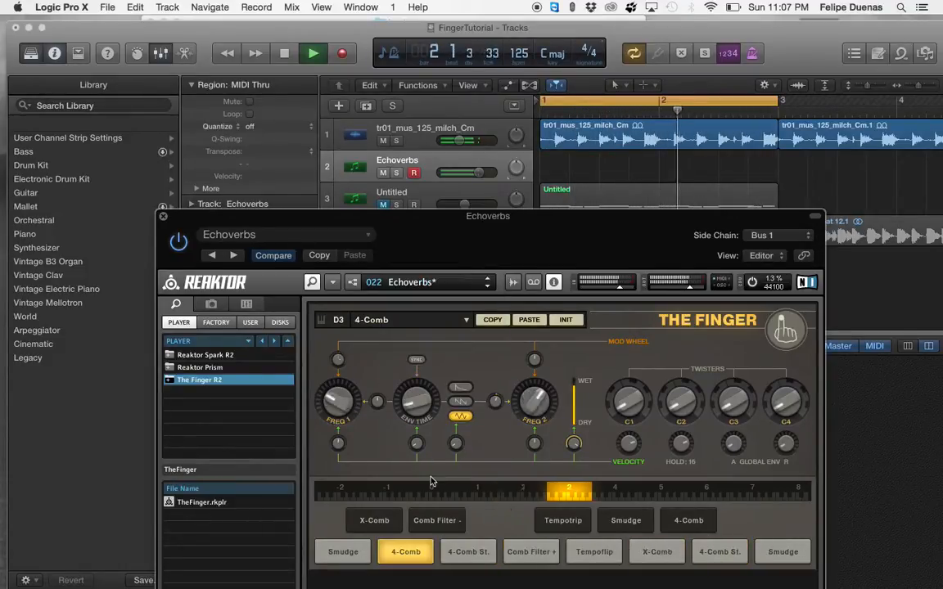
click(437, 520)
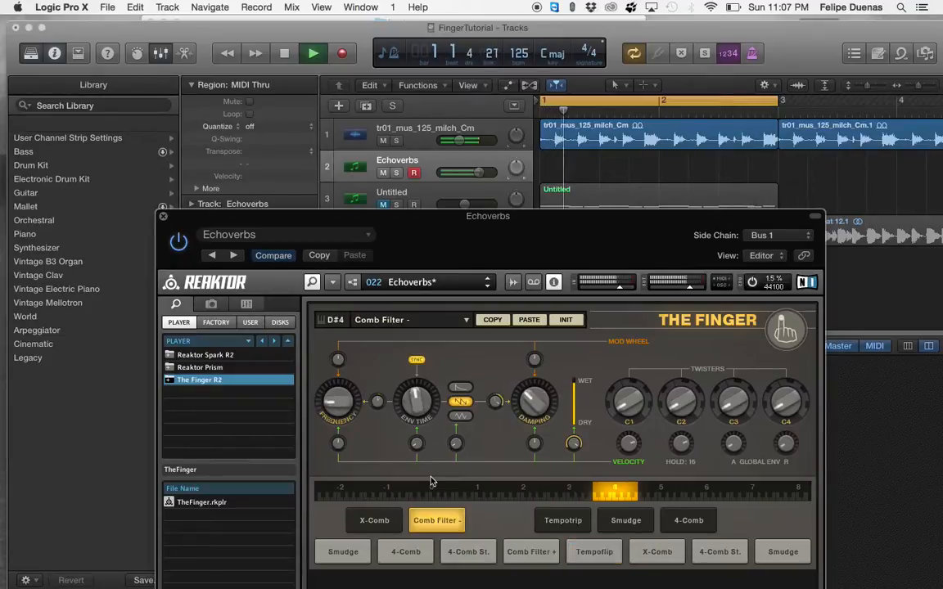
click(656, 551)
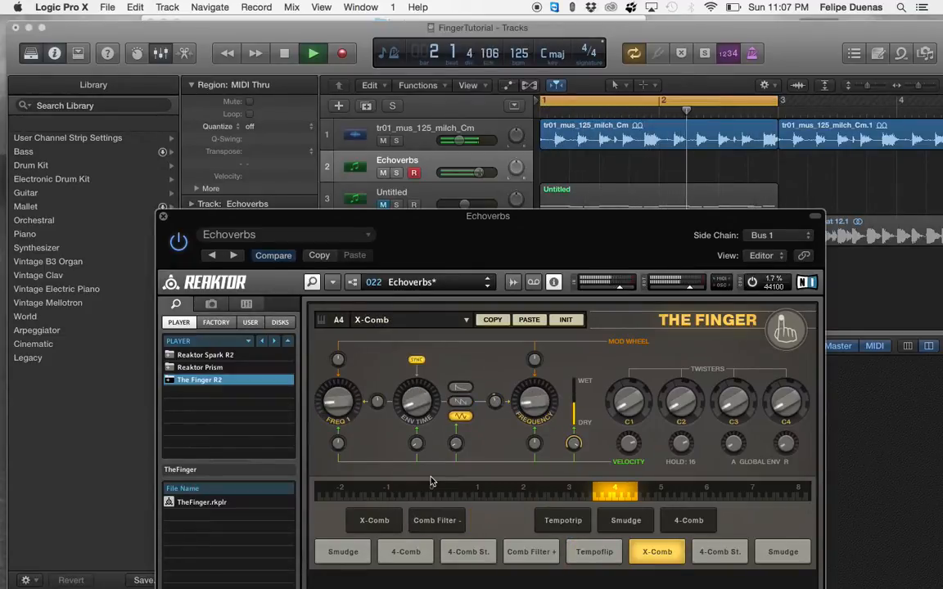
click(406, 551)
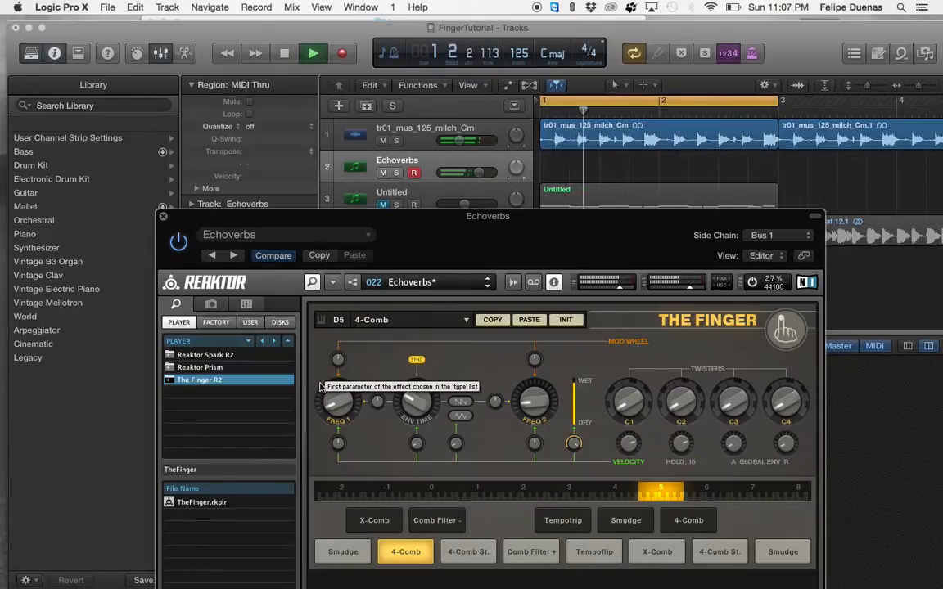
click(342, 551)
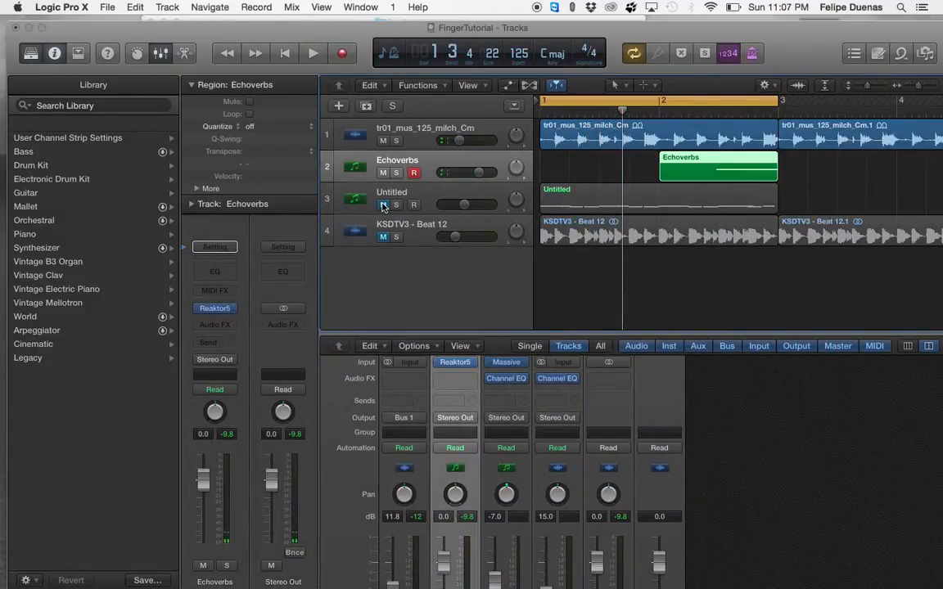
mouse_move(383, 214)
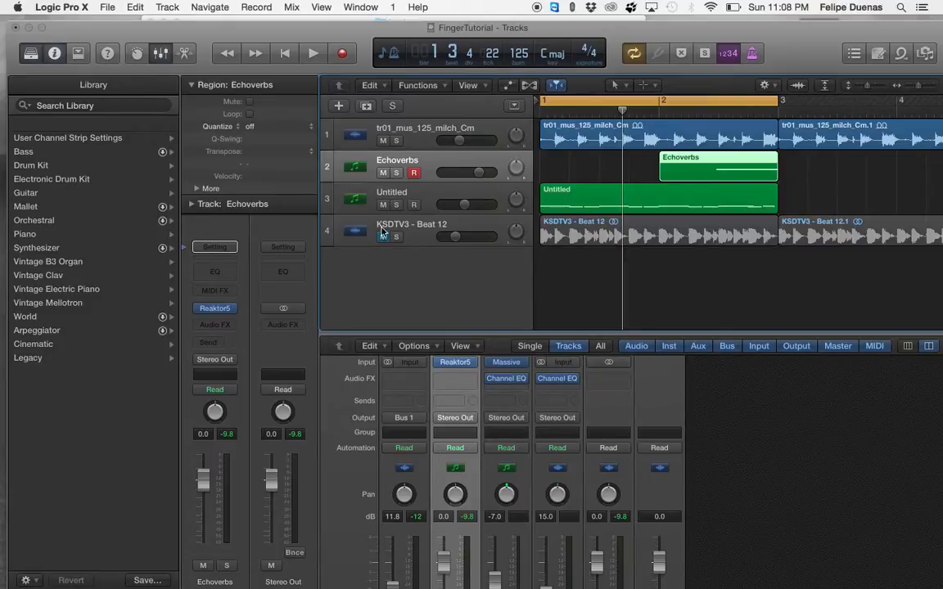
Unmute the KSDTV3 - Beat 12 track
click(313, 53)
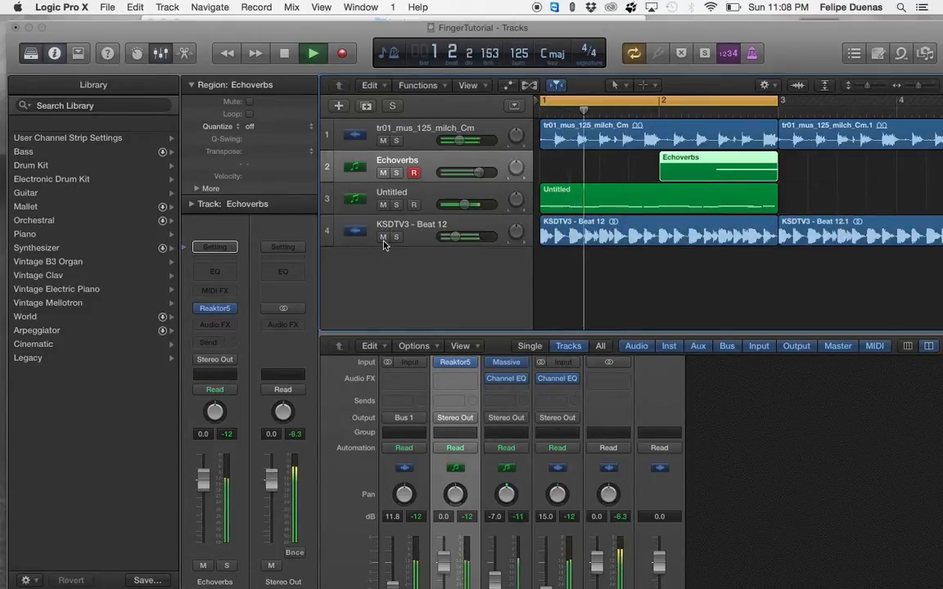